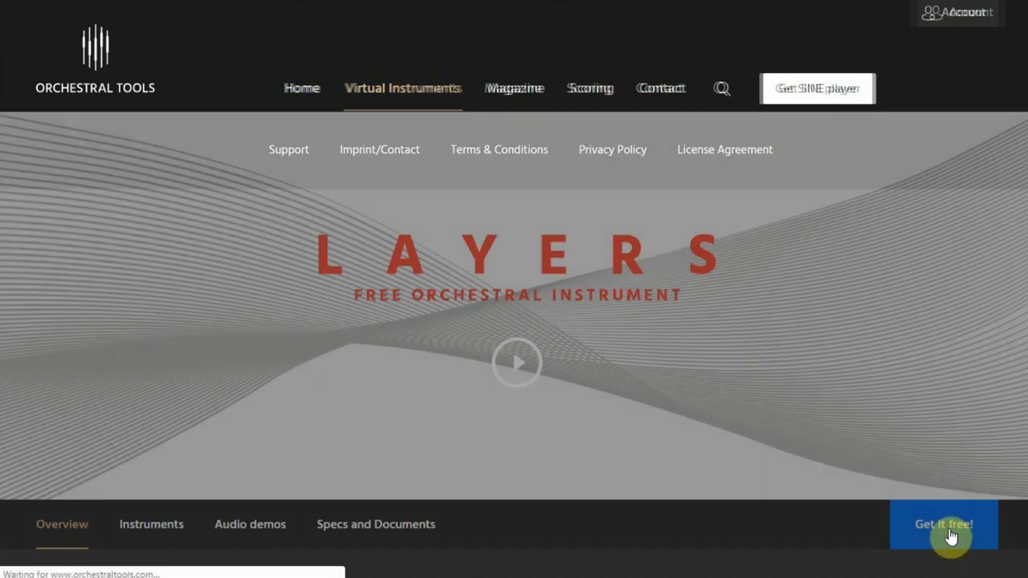
Start the free Layers checkout and open the blank new-account registration form.
left_click(944, 525)
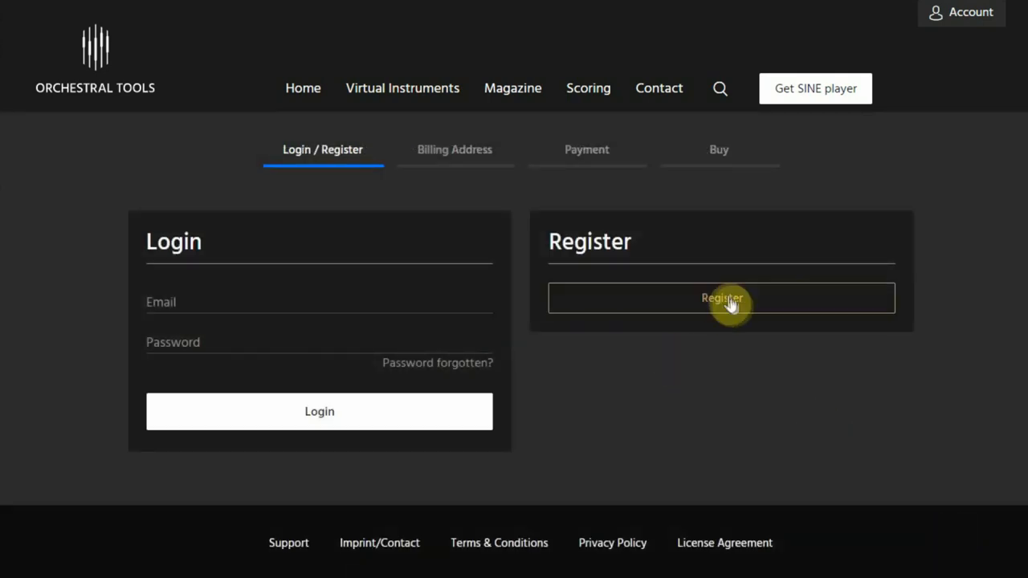
left_click(720, 298)
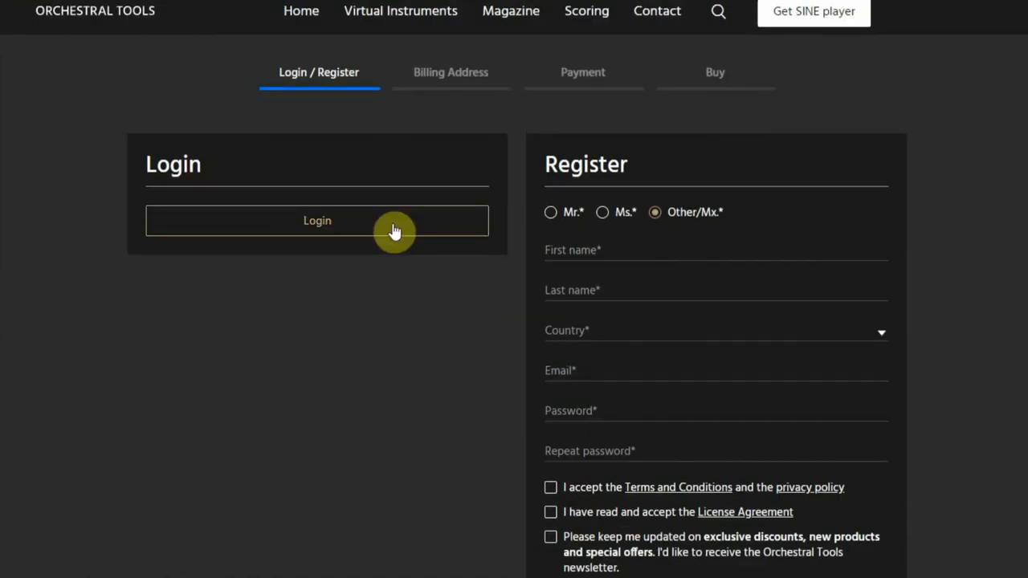
mouse_move(413, 331)
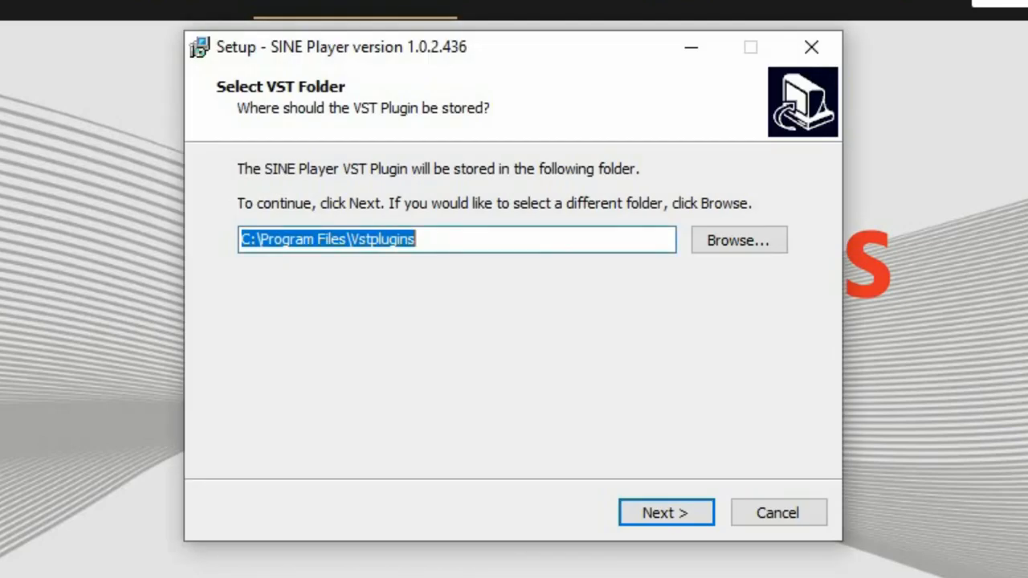
mouse_move(406, 347)
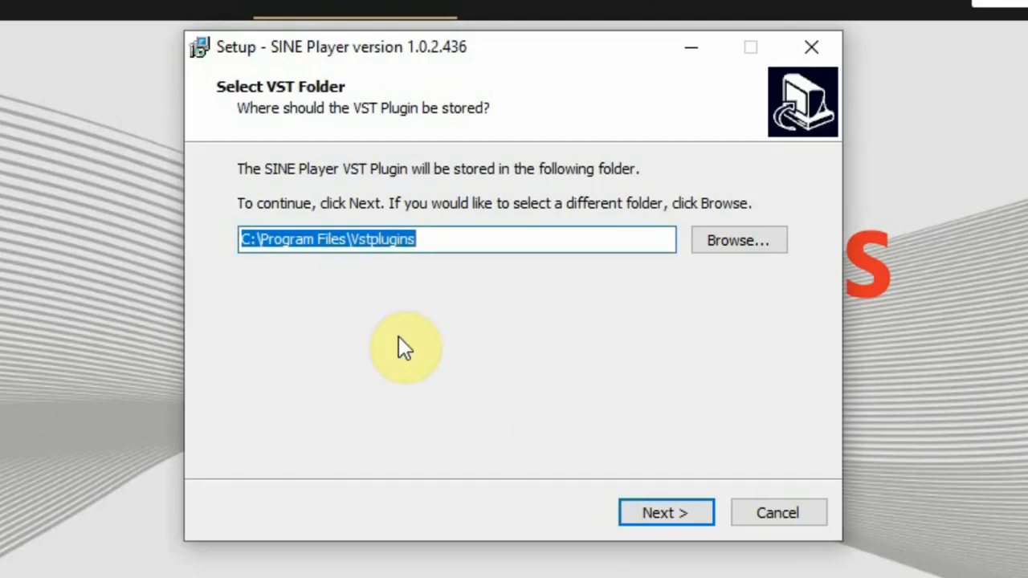
mouse_move(96, 462)
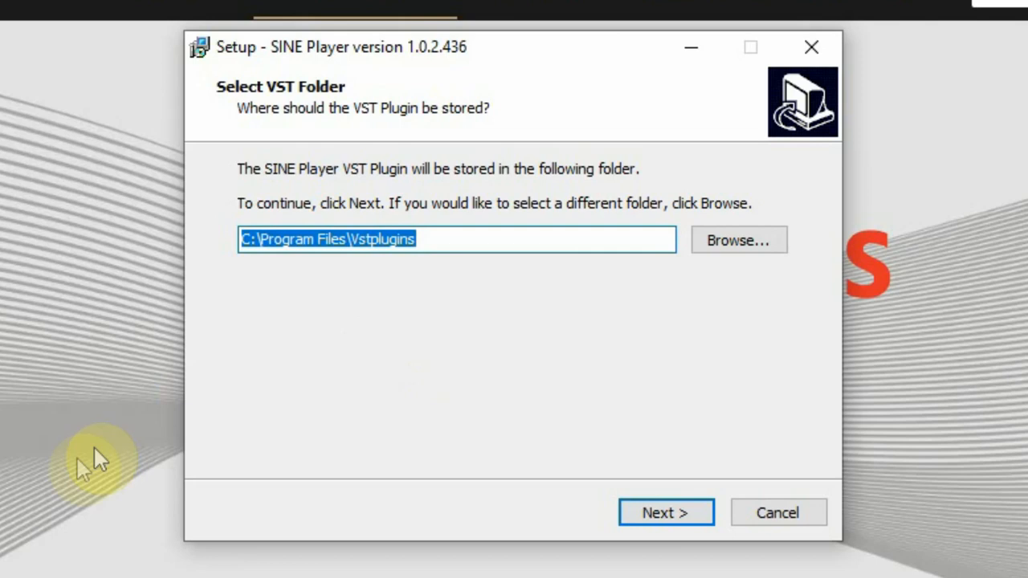
mouse_move(651, 482)
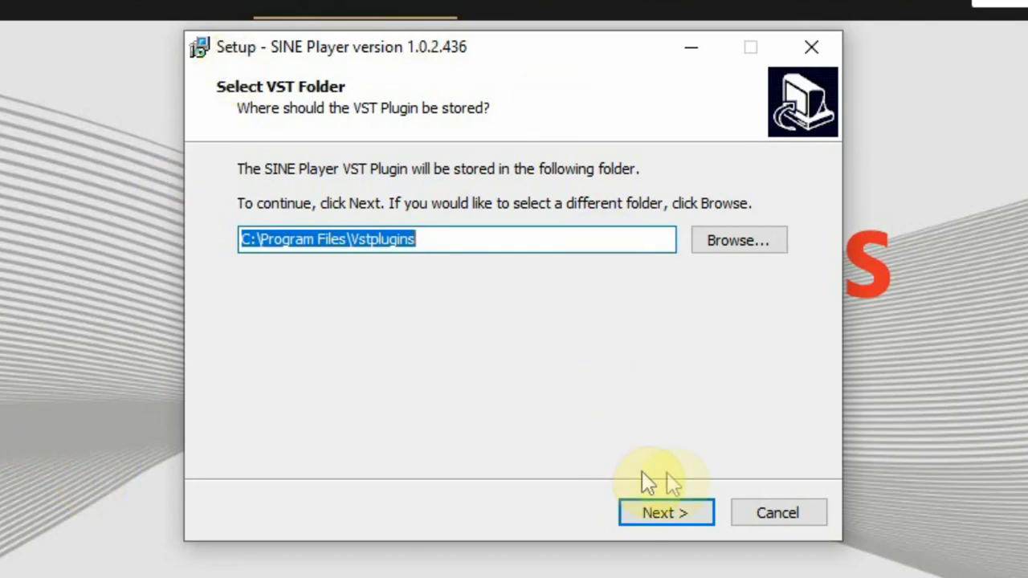
Keep C:\Program Files\Vstplugins as the VST plugin folder and continue setup.
left_click(666, 513)
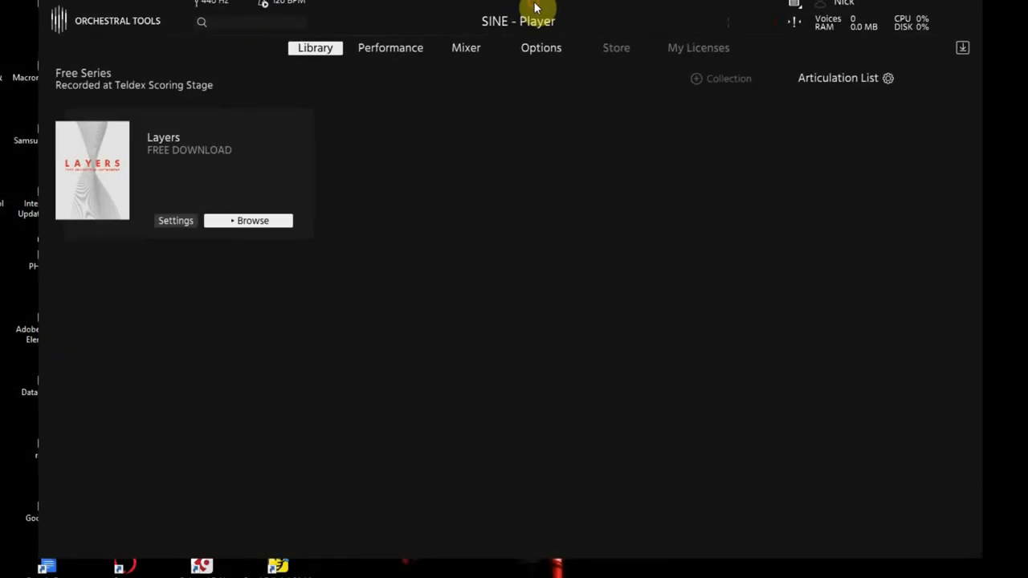
mouse_move(249, 128)
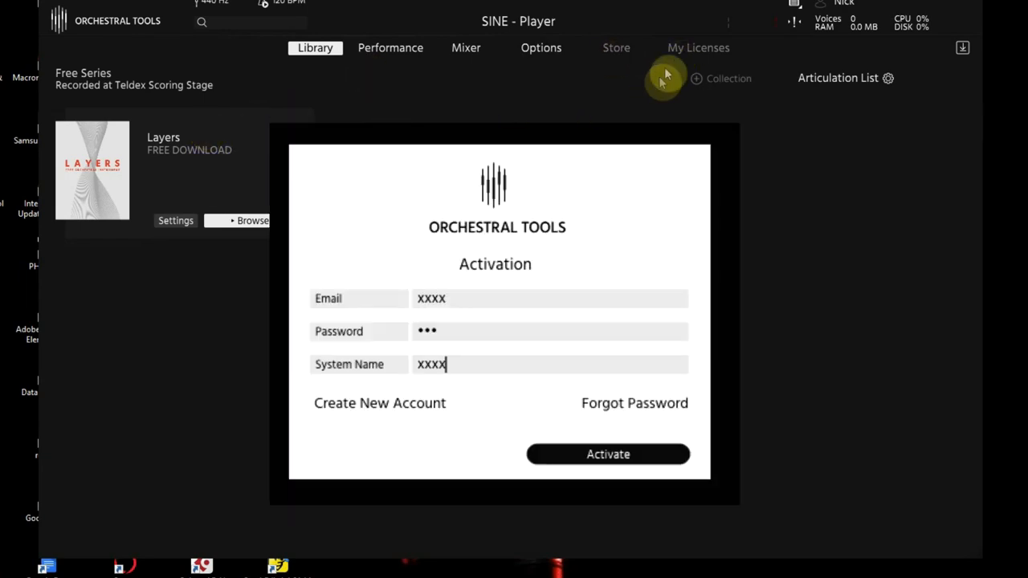
mouse_move(719, 89)
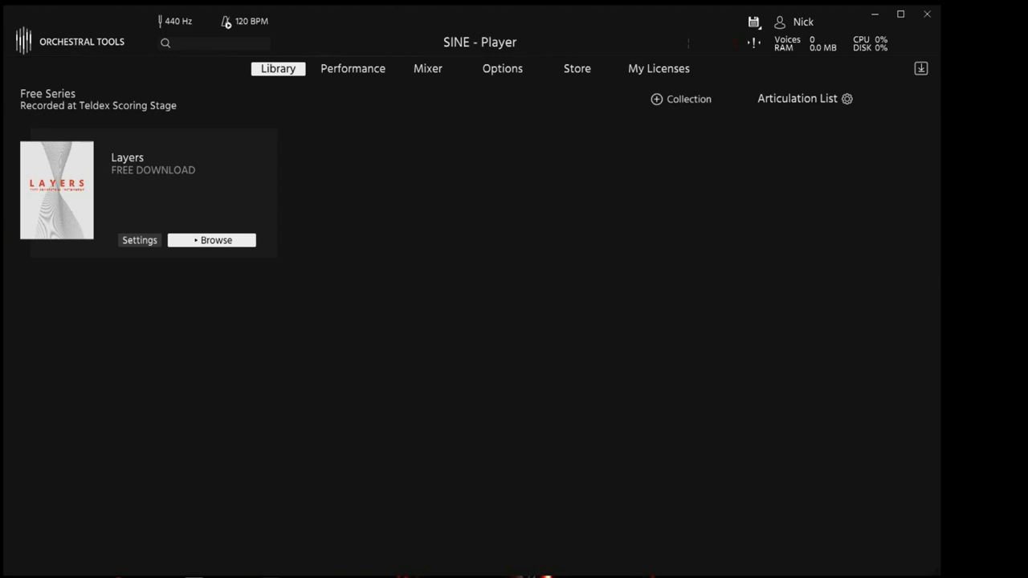
Open the Layers license details from My Licenses.
left_click(658, 69)
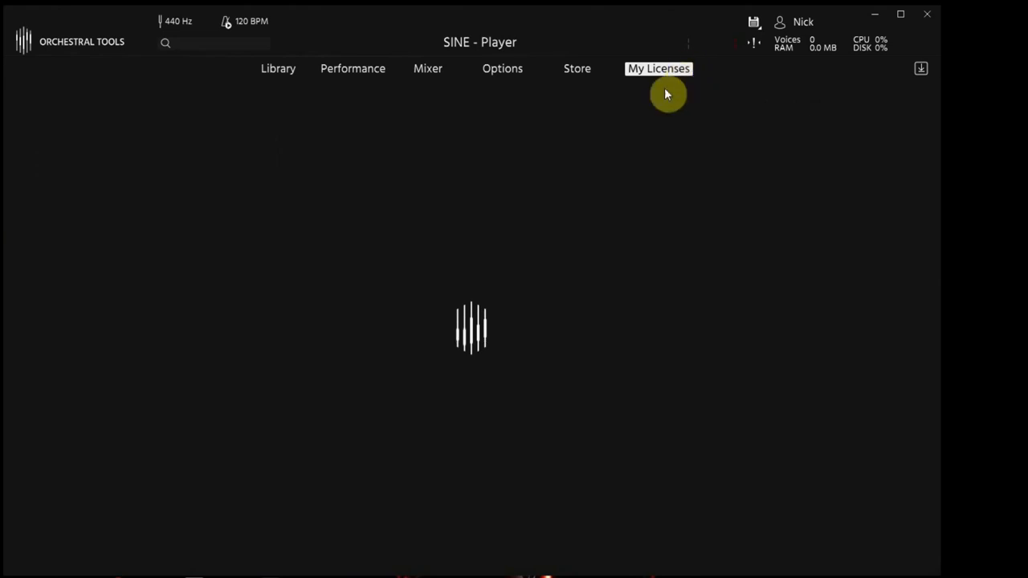
left_click(658, 68)
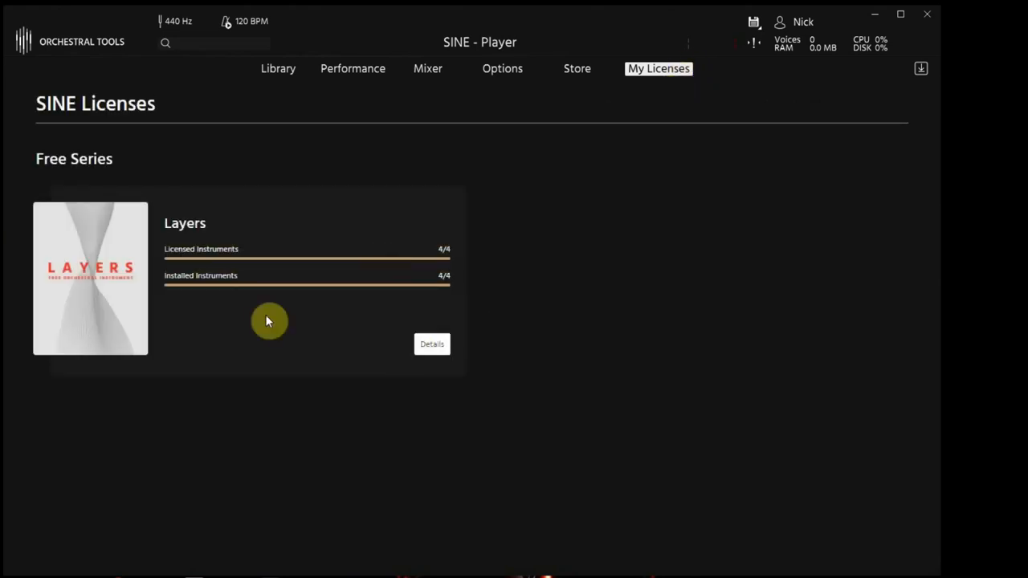
left_click(431, 344)
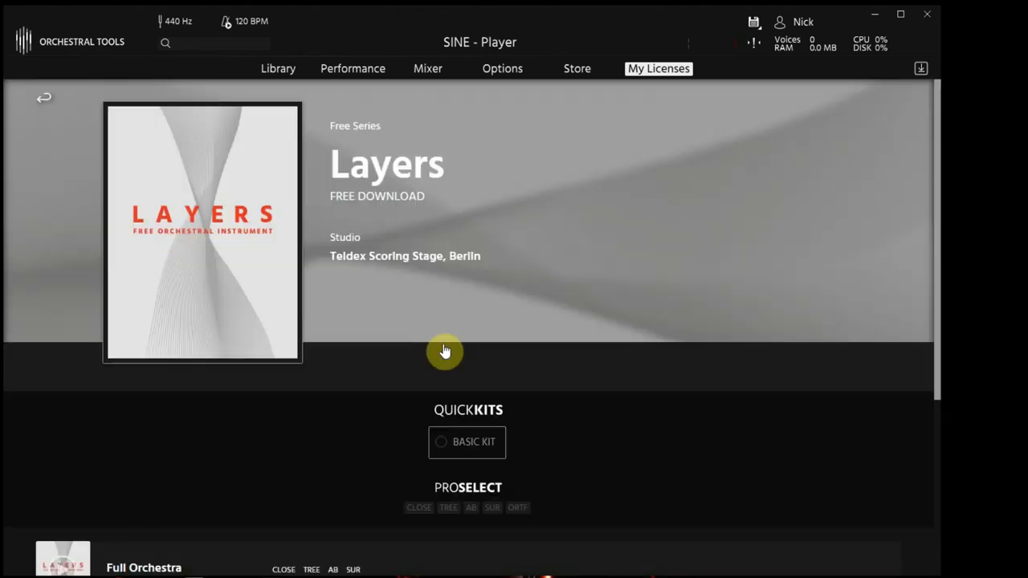
scroll("down", 3)
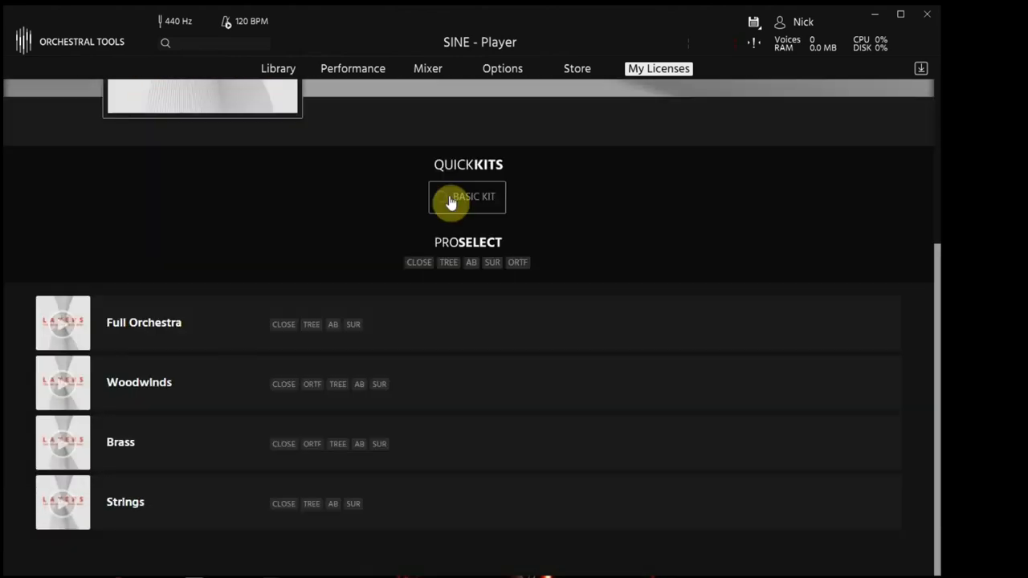
Select the kit plus AB and SUR mic positions, then download 18 items.
left_click(467, 196)
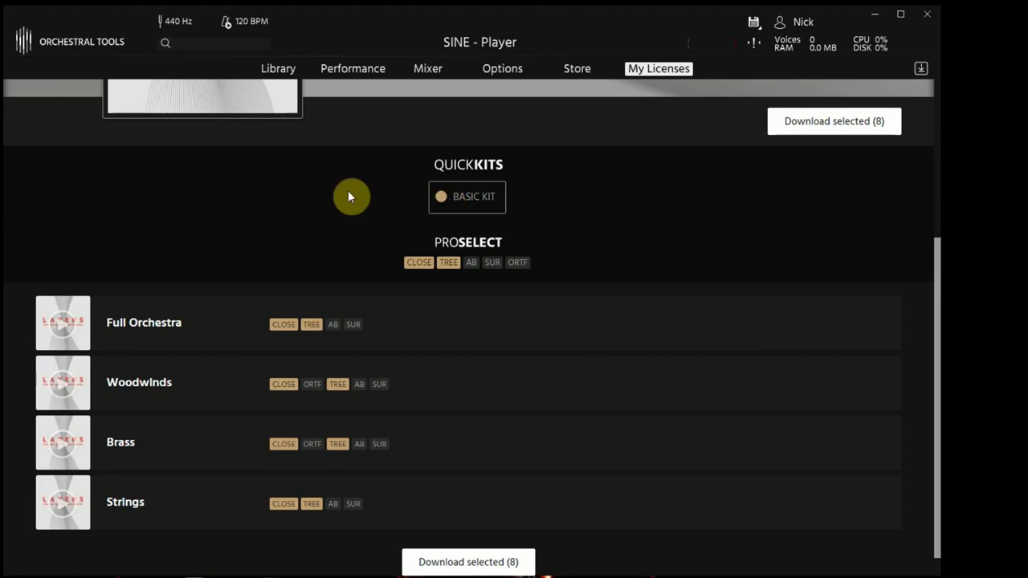
left_click(471, 262)
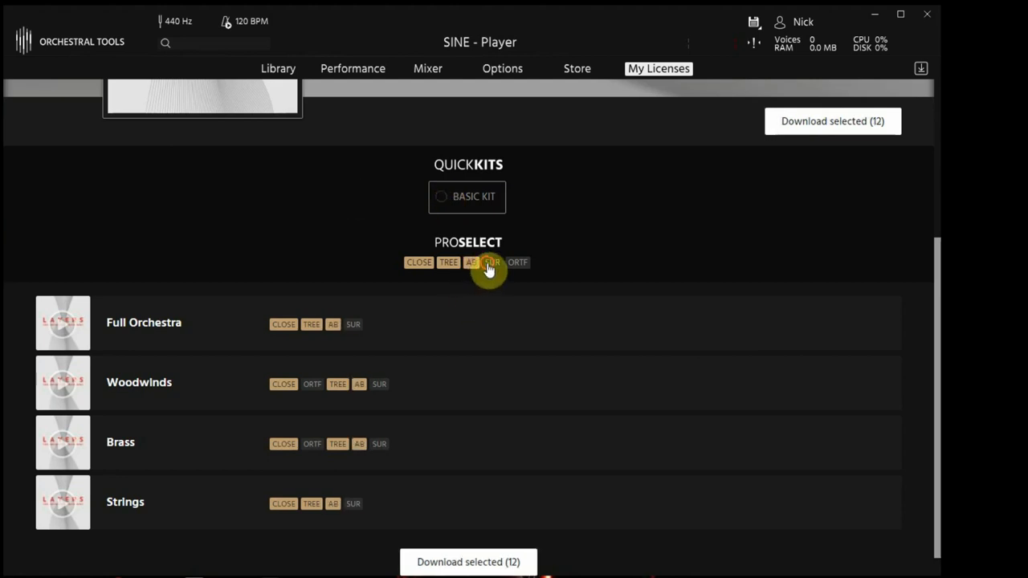
left_click(492, 262)
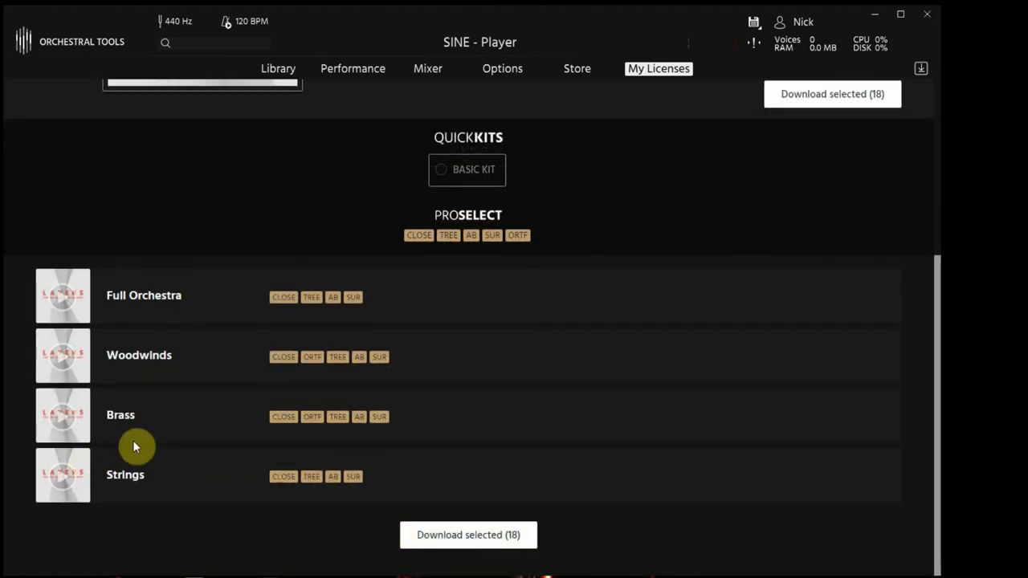
left_click(469, 535)
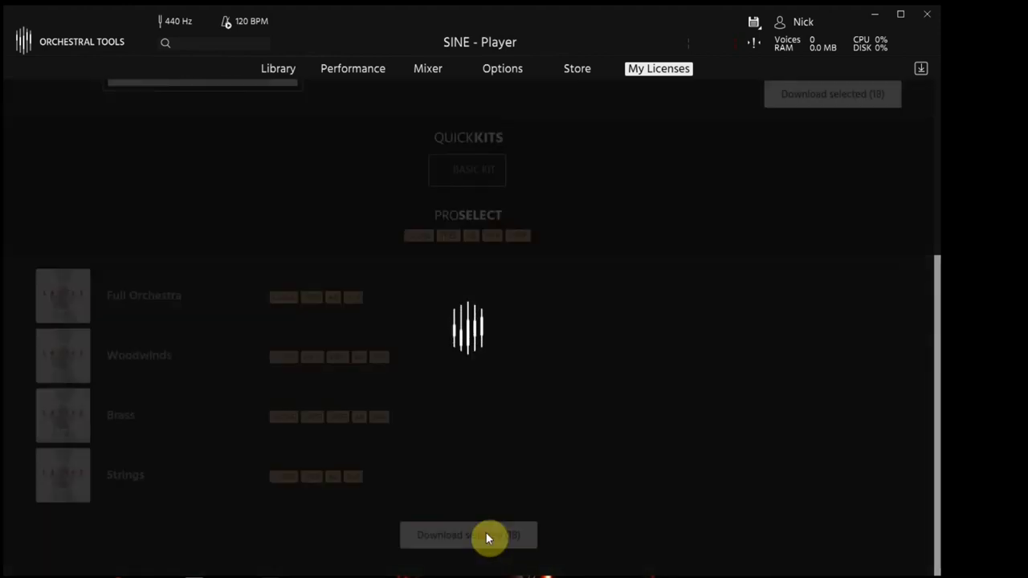
Open the Downloads view to check progress of the 18 Layers items.
left_click(468, 536)
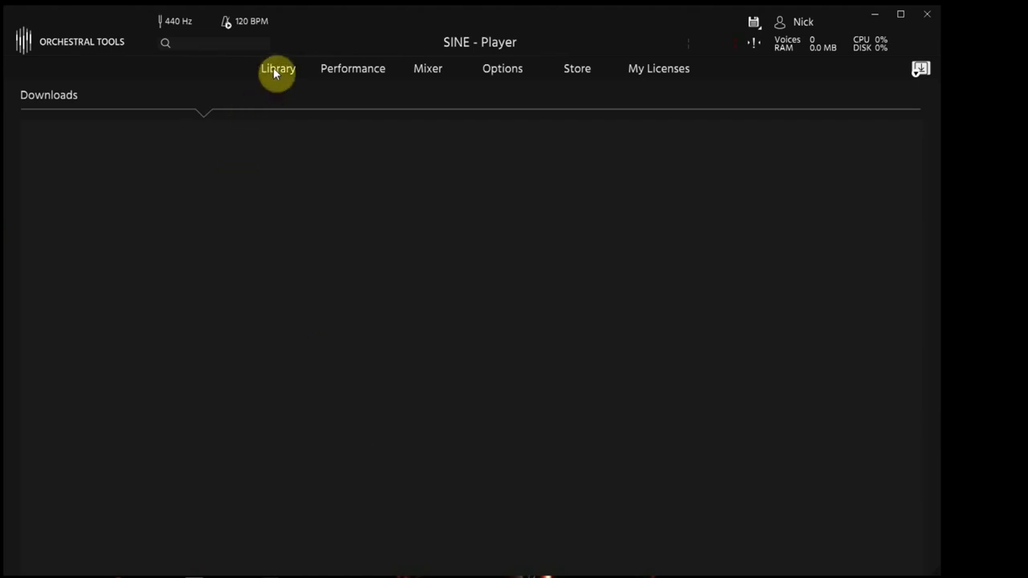
Search the VST Instruments list for 'sine' to find SINE Player.
left_click(277, 68)
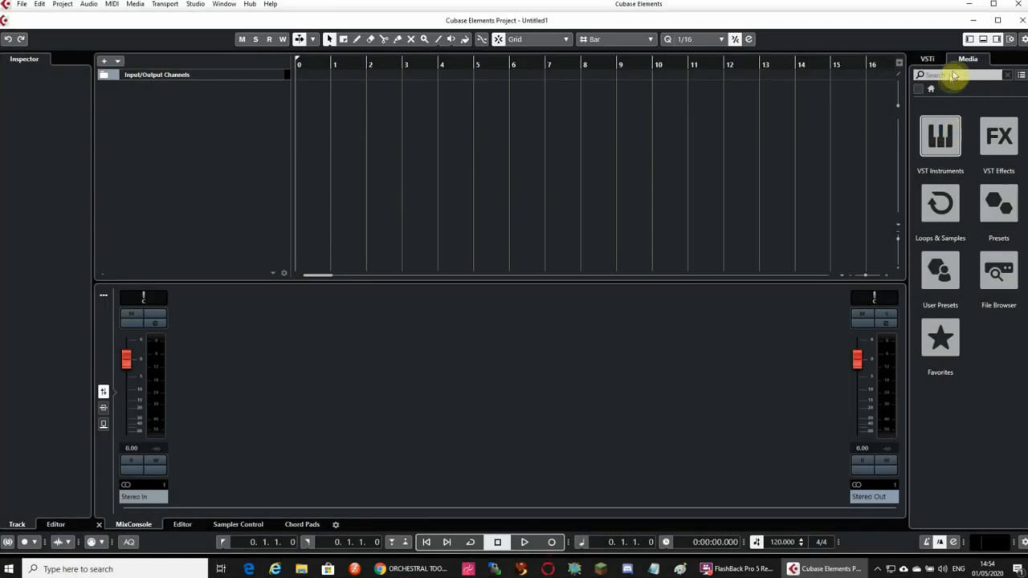
left_click(940, 136)
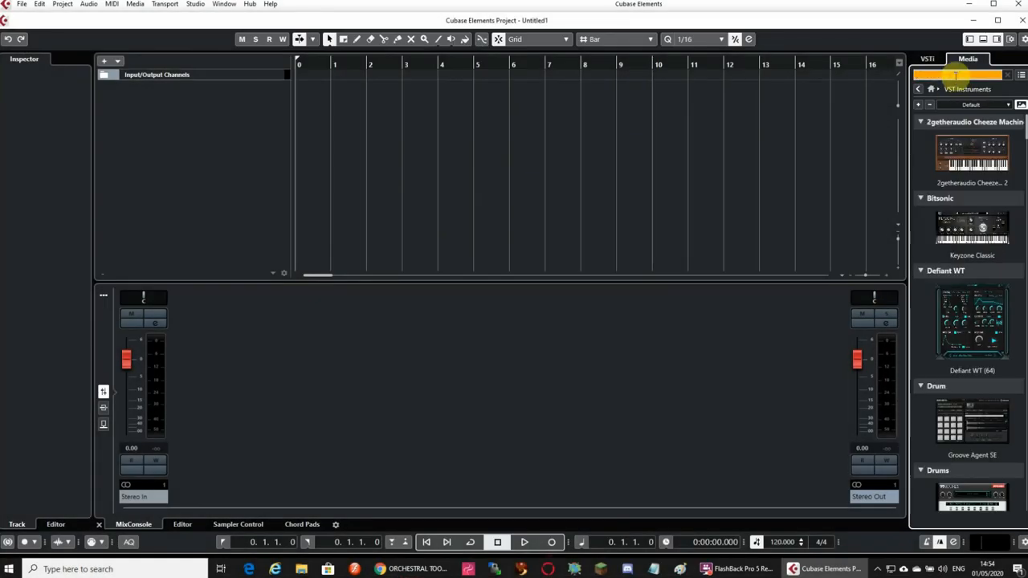
type("sine")
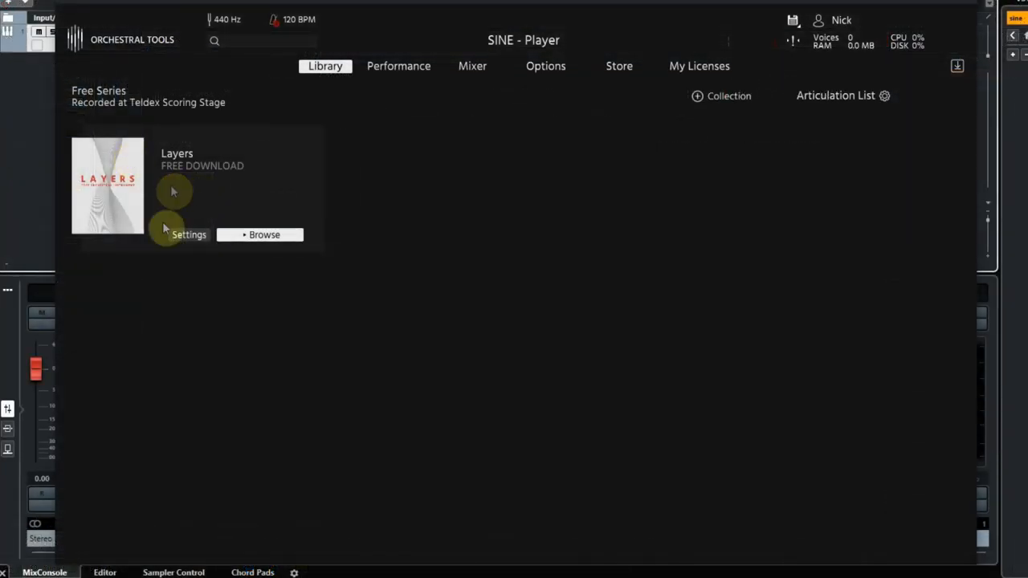
mouse_move(169, 338)
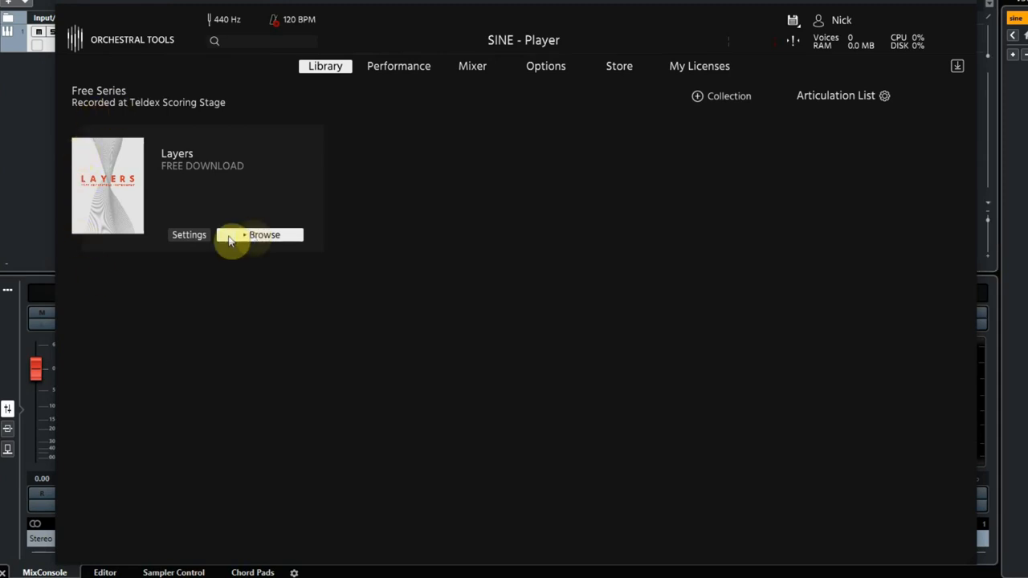
left_click(189, 235)
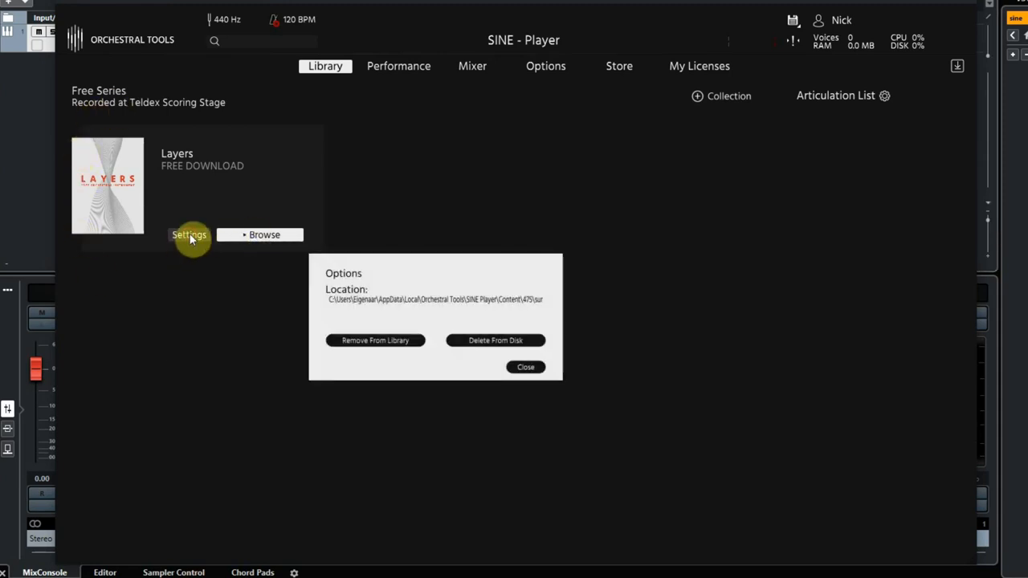
left_click(265, 235)
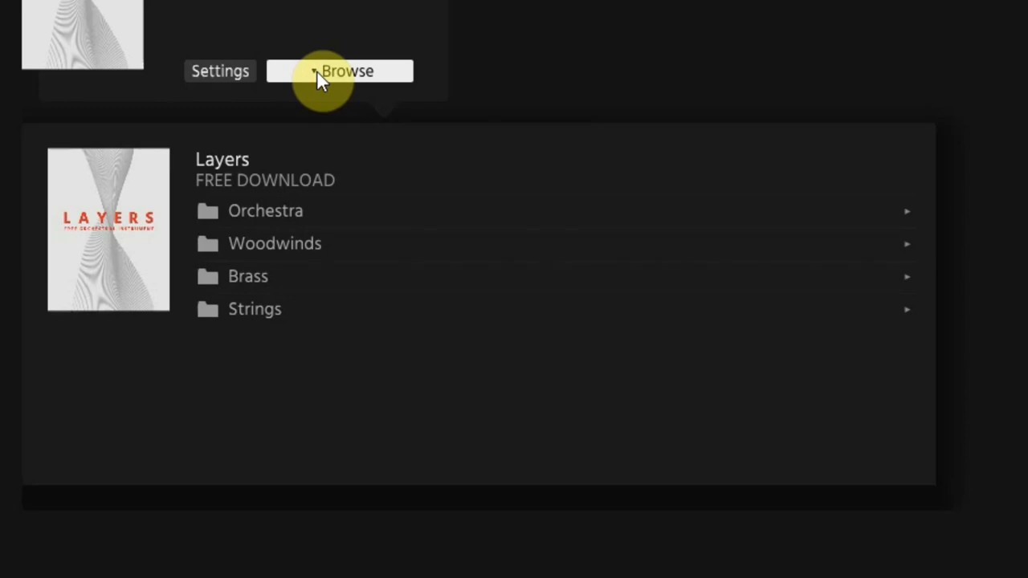
Browse Layers and expand Orchestra to list 01 Full Orchestra's eight articulations.
left_click(265, 210)
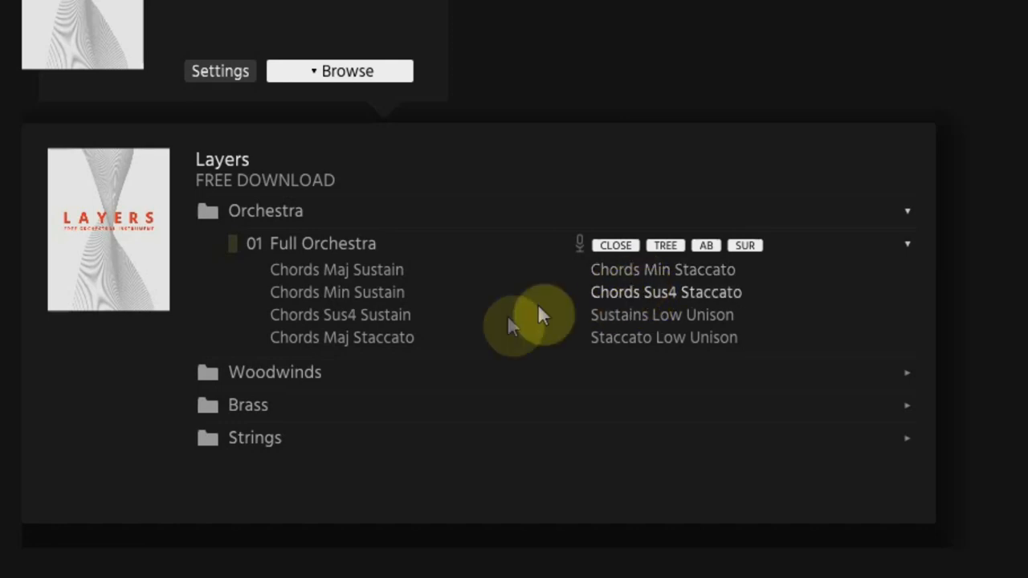
mouse_move(514, 342)
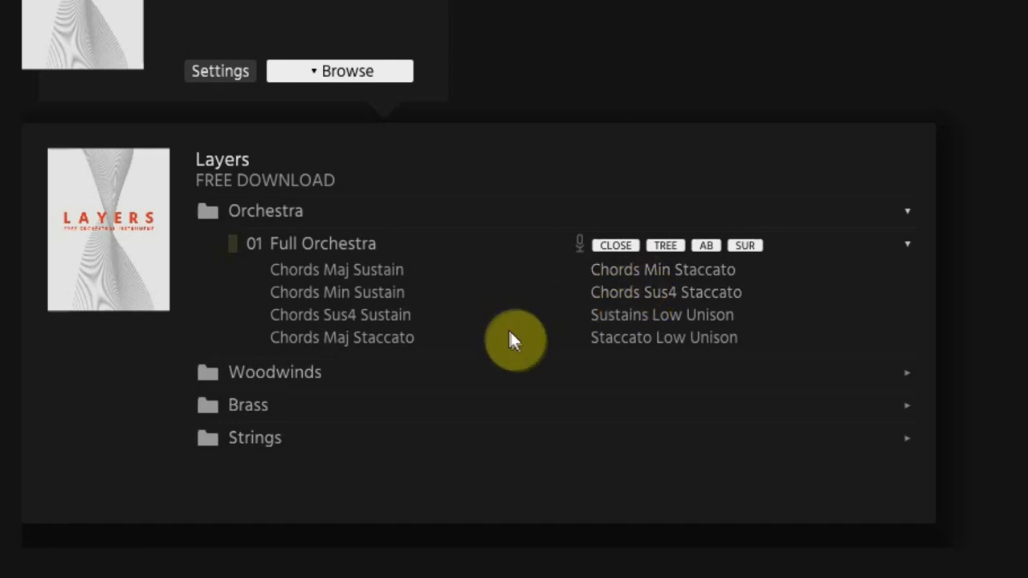
mouse_move(659, 337)
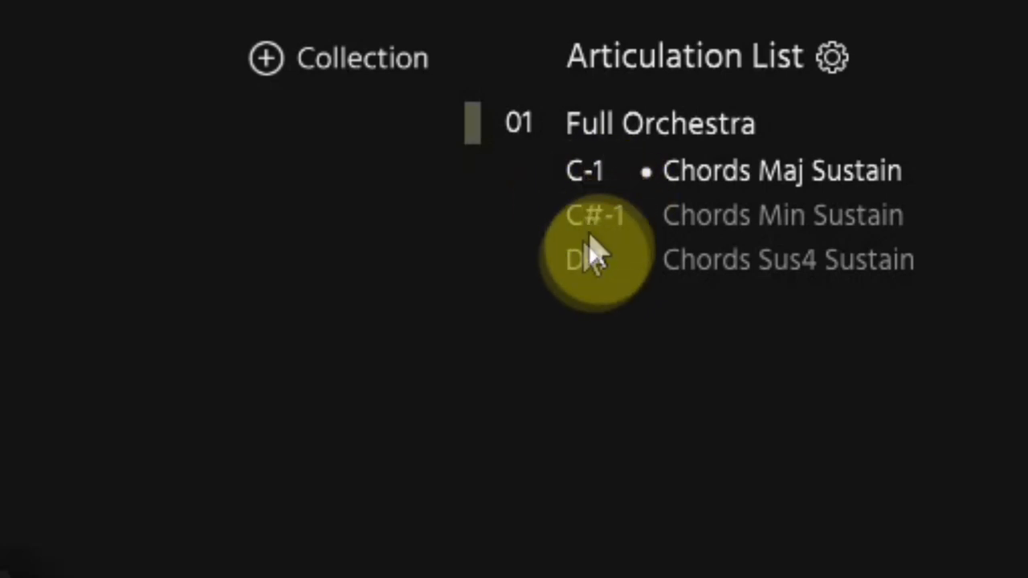
mouse_move(594, 305)
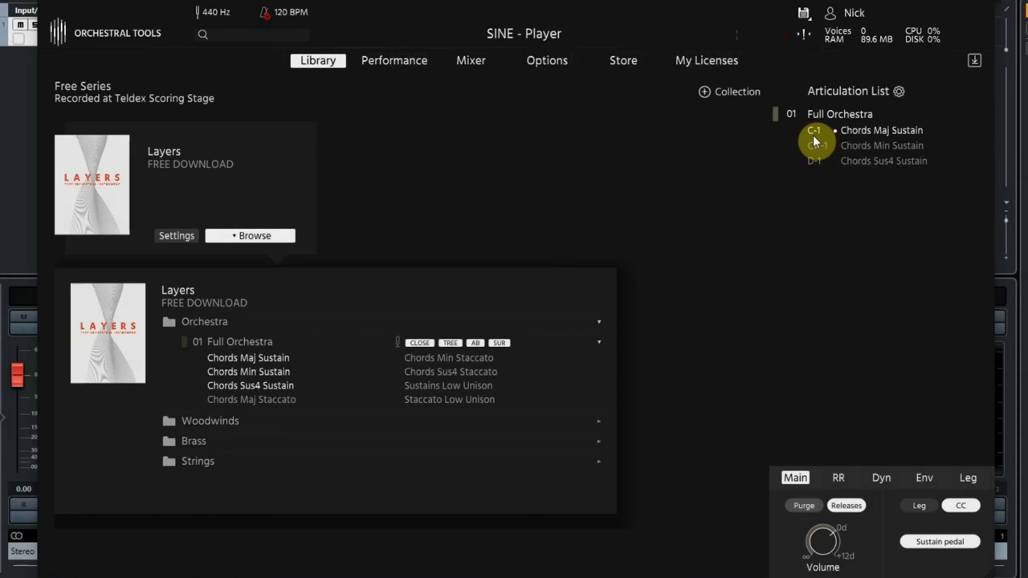
Add Chords Maj Staccato as Full Orchestra's fourth articulation on keyswitch D#-1.
left_click(394, 60)
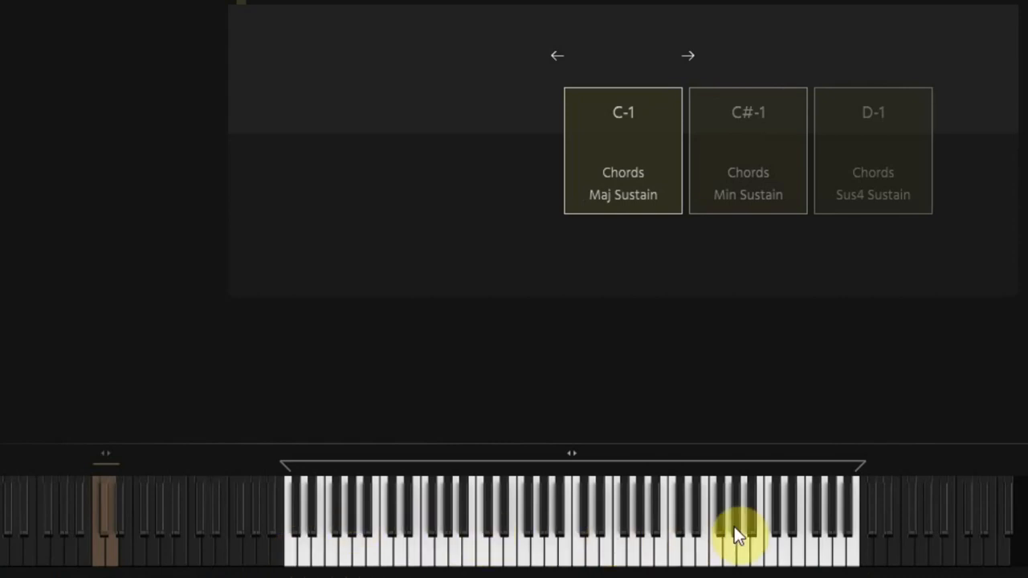
mouse_move(96, 554)
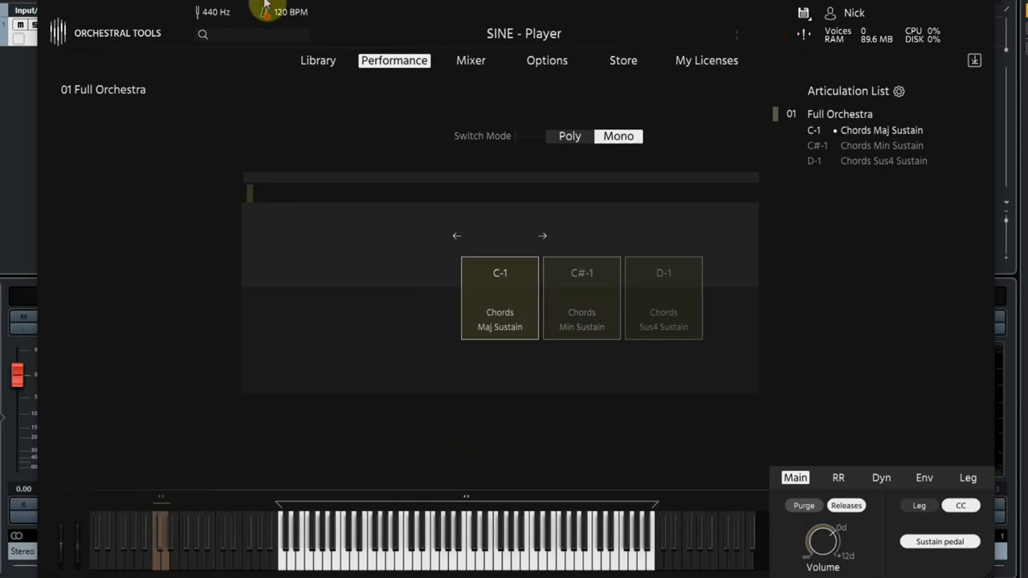
left_click(318, 60)
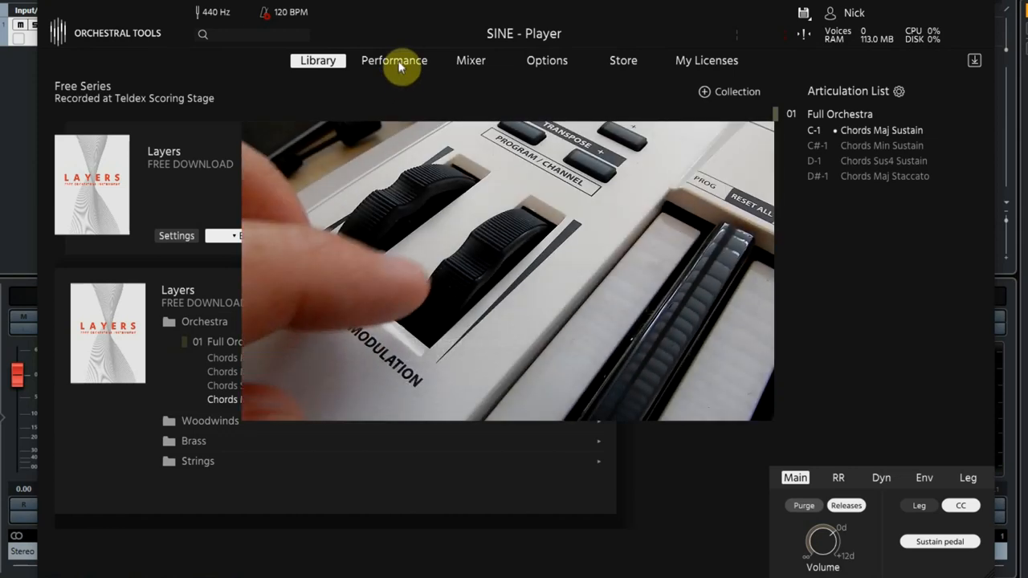
Set Full Orchestra's Switch Mode to Poly and drag its Dynamic level upward.
left_click(394, 60)
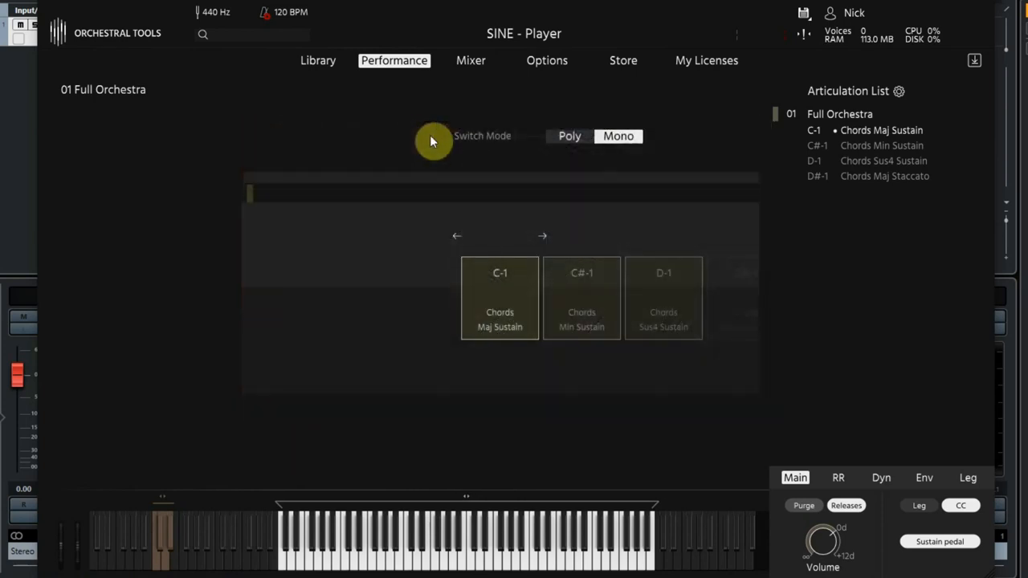
left_click(569, 136)
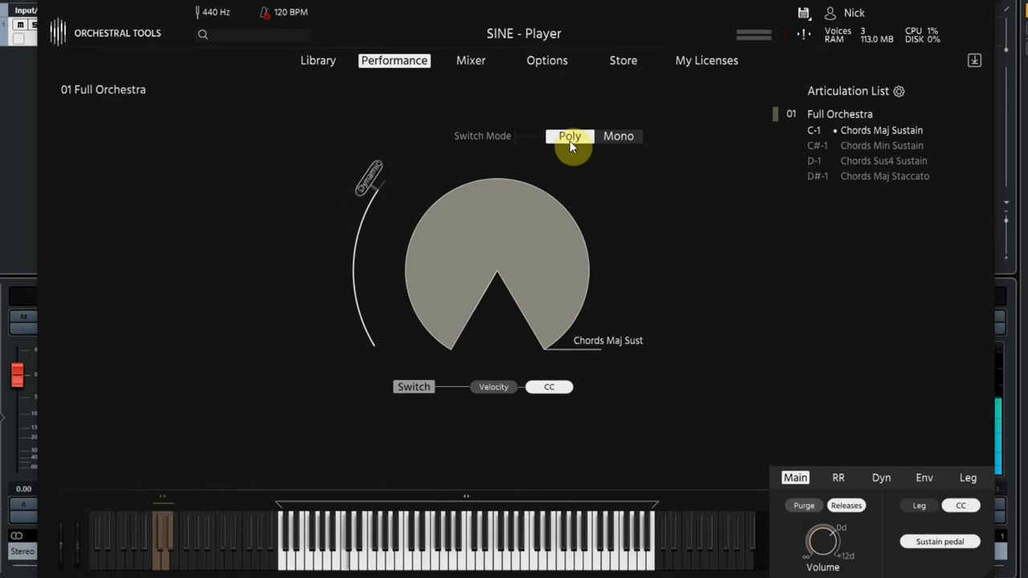
left_click_drag(370, 177, 341, 245)
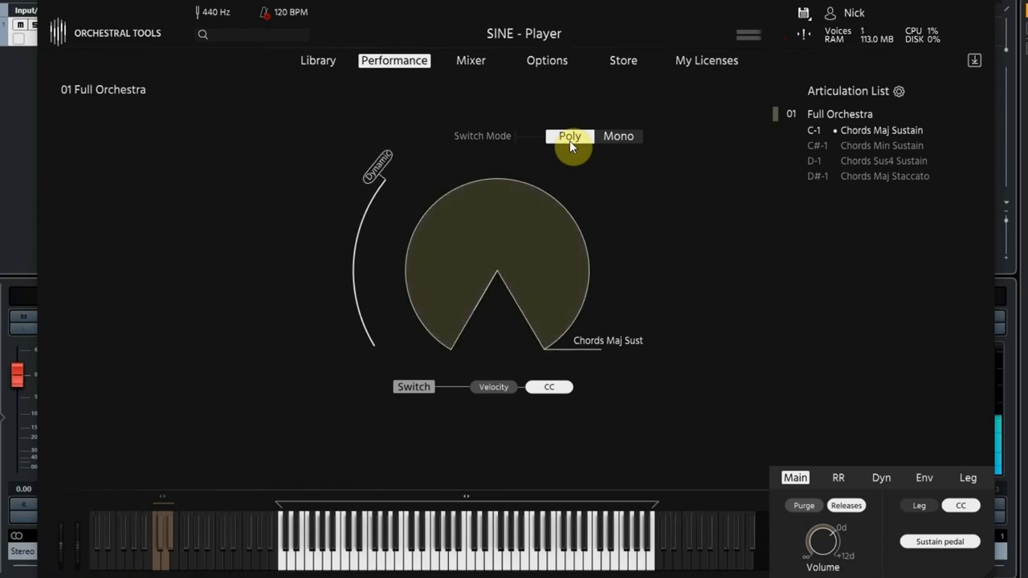
Expand Woodwinds, Brass and Strings and load 01 Brass with nine keyswitched articulations.
left_click(317, 60)
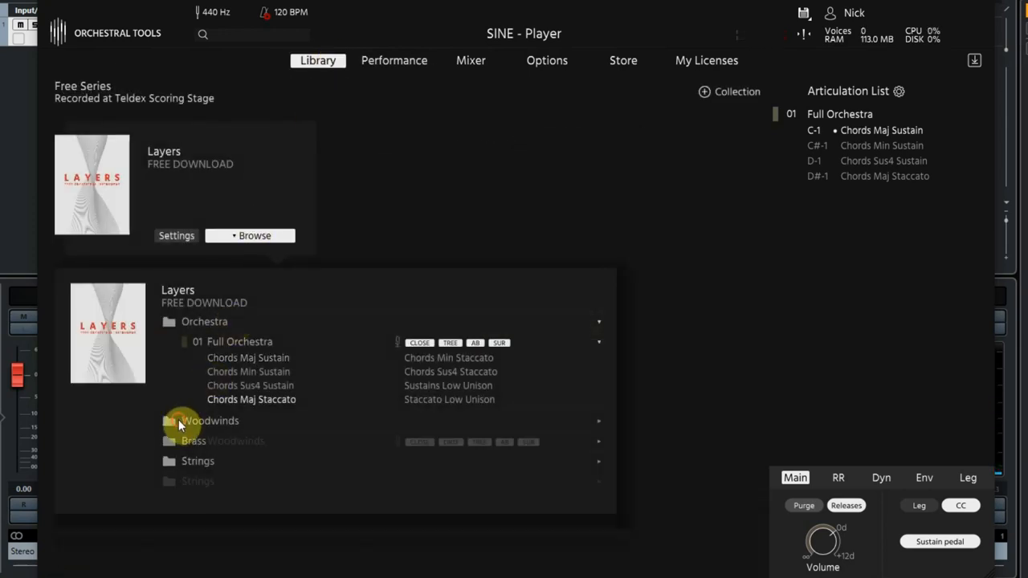
left_click(169, 421)
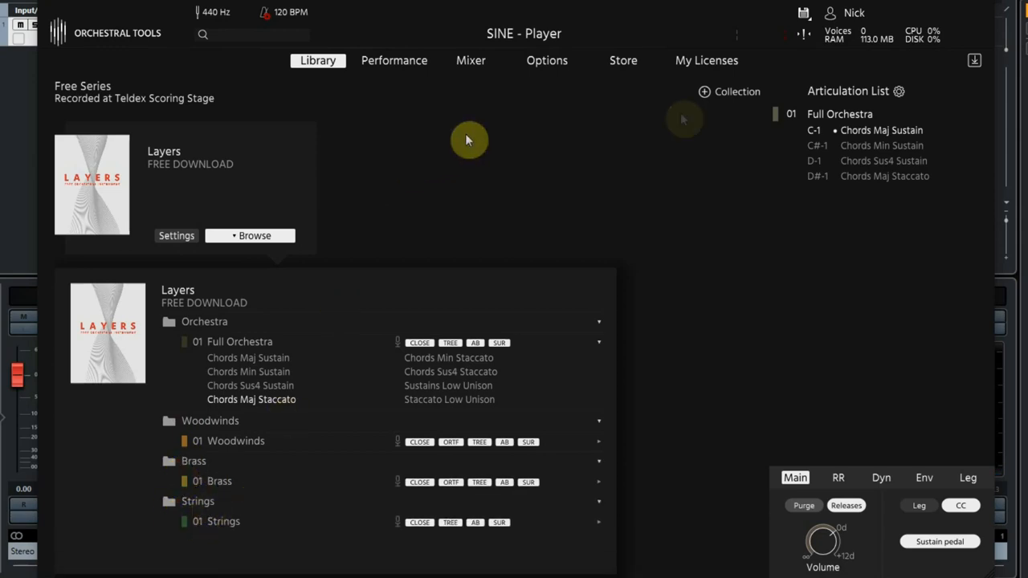
mouse_move(504, 295)
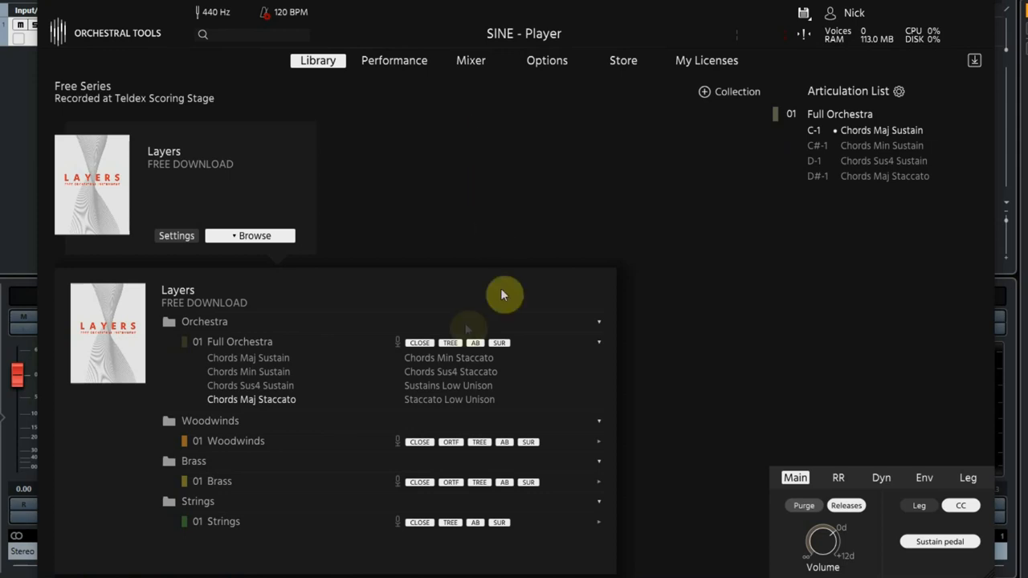
mouse_move(215, 489)
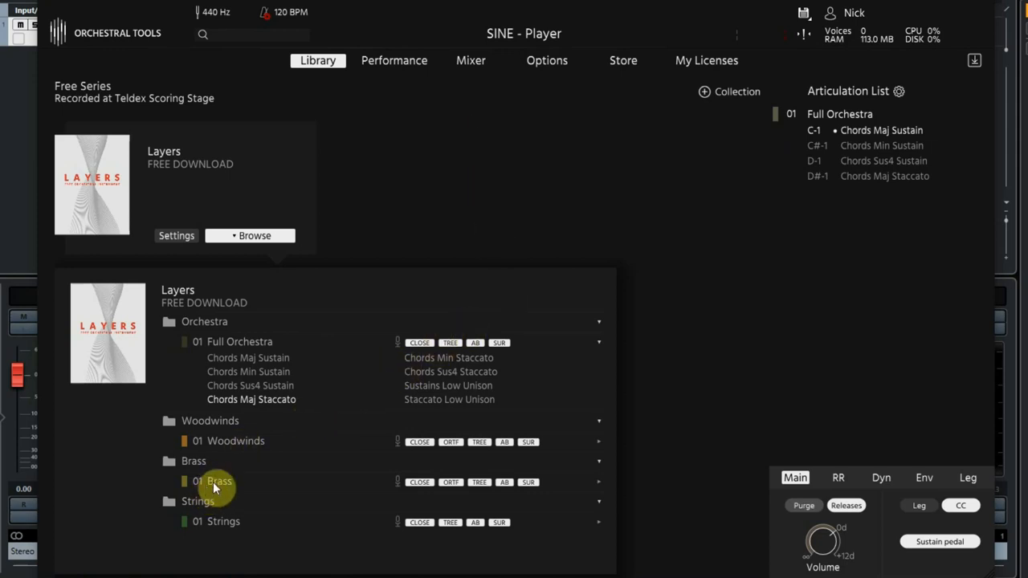
left_click(219, 481)
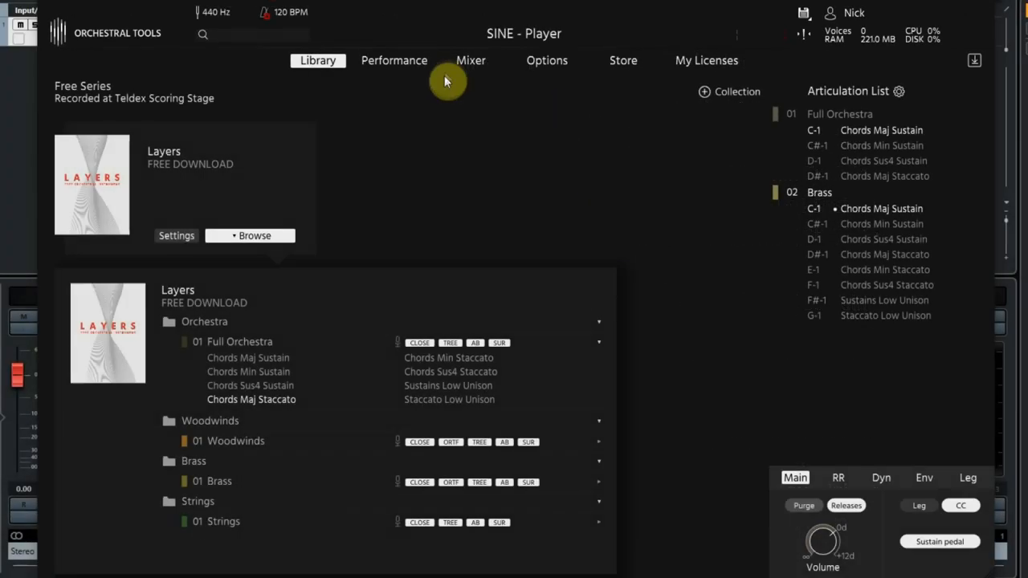
Keep mics on outputs 1/2, leave Brass on Tree only, then view Full Orchestra's performance.
left_click(470, 60)
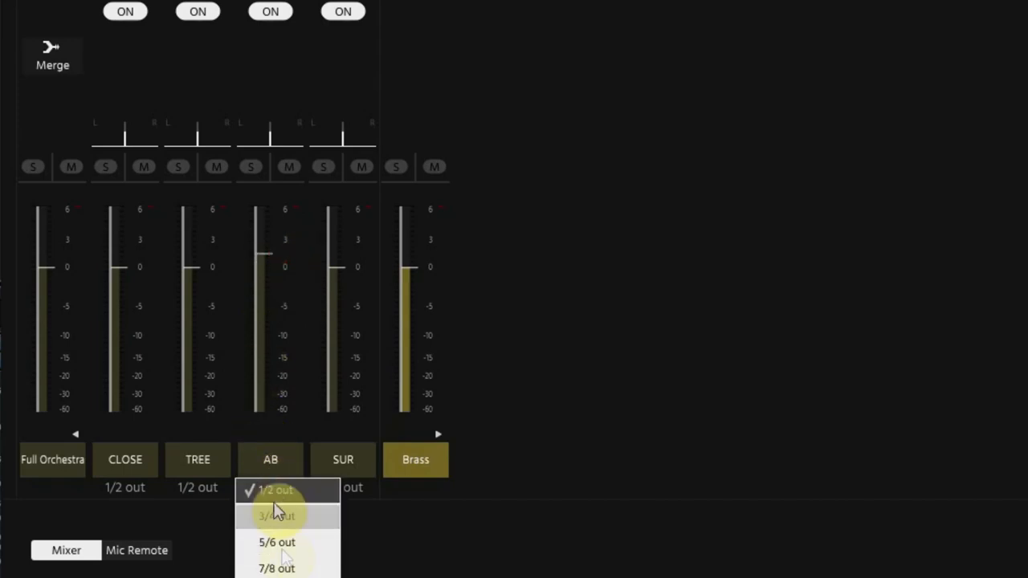
left_click(275, 490)
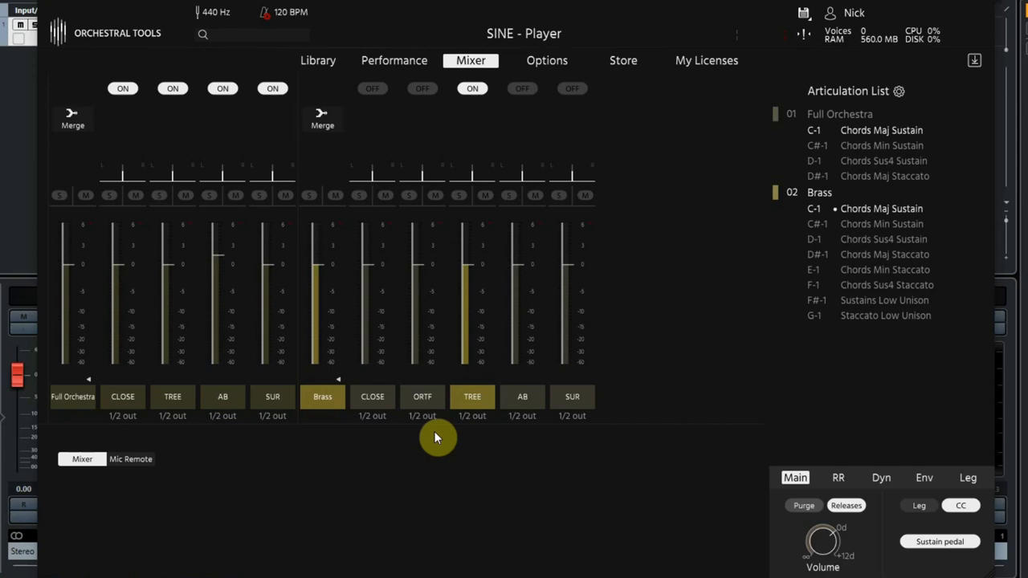
mouse_move(318, 65)
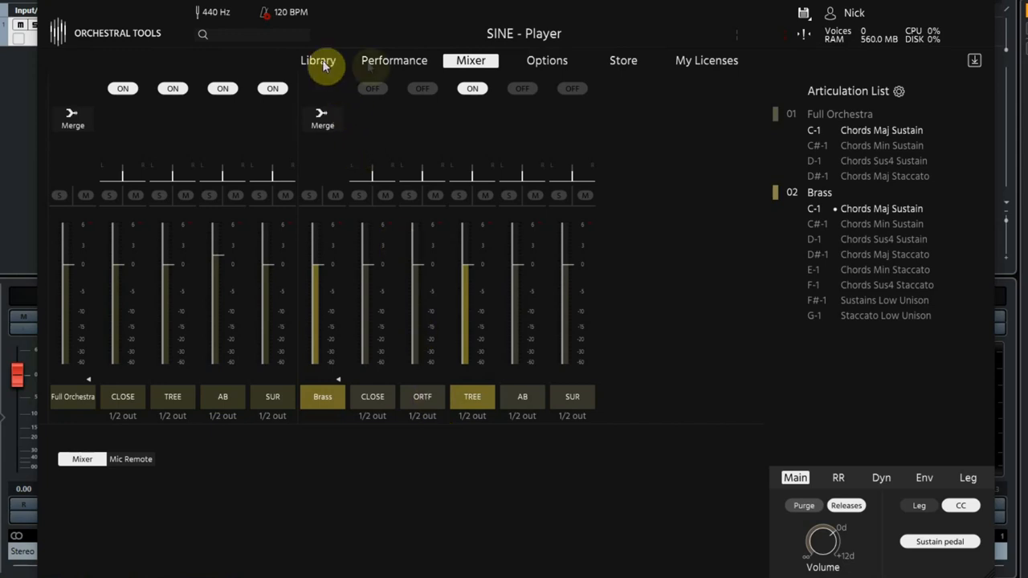
left_click(393, 60)
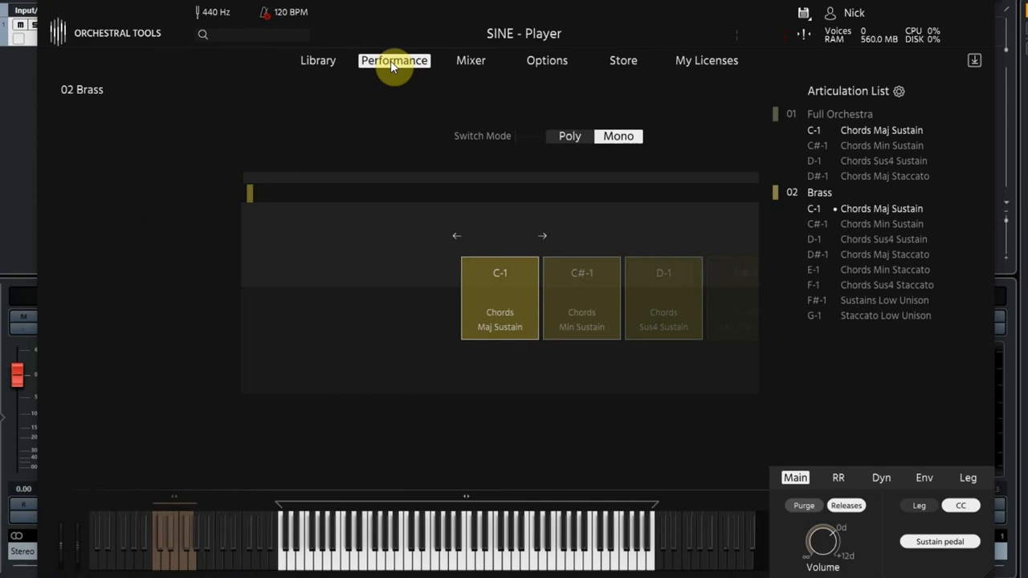
left_click(839, 114)
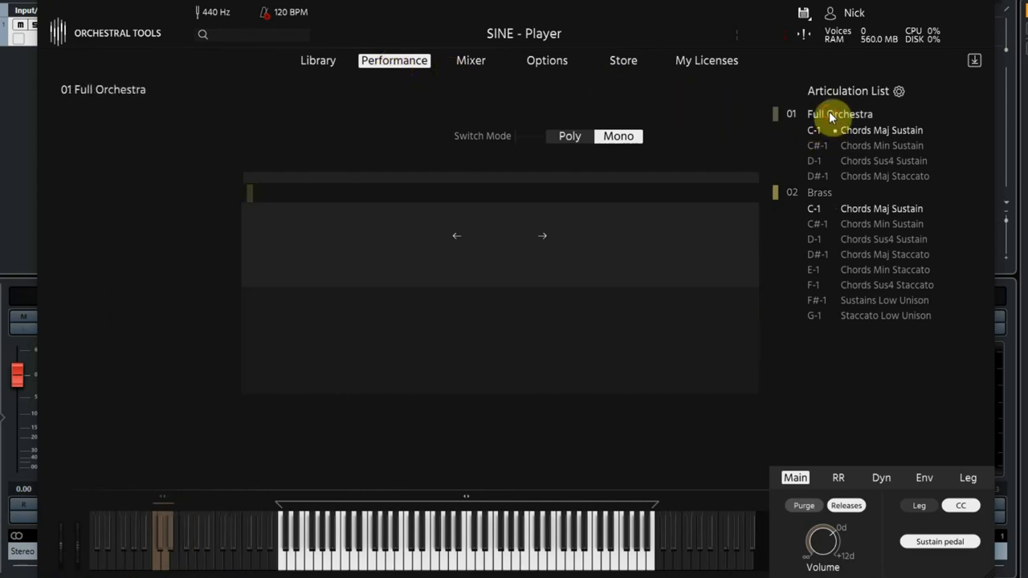
left_click(840, 113)
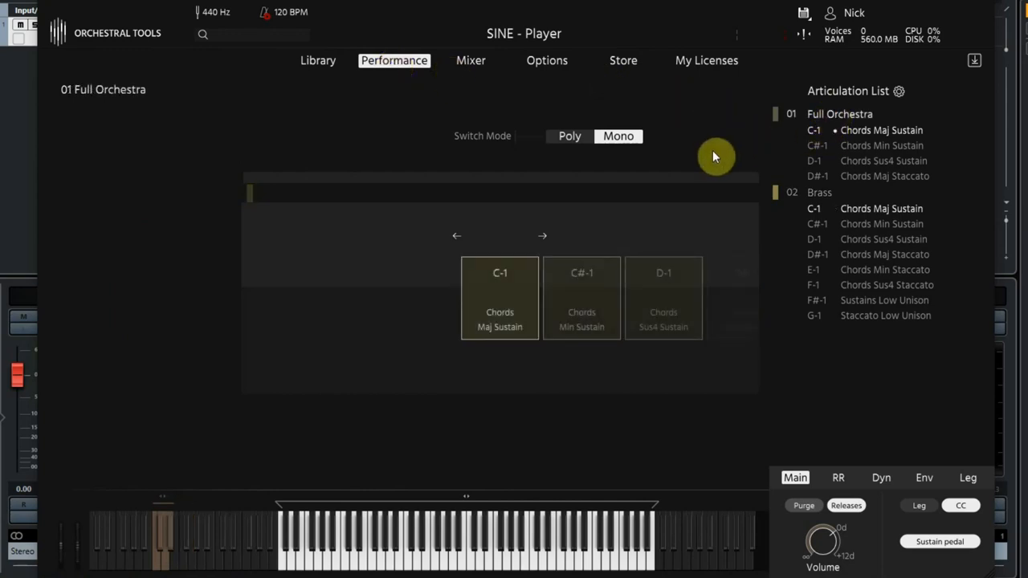